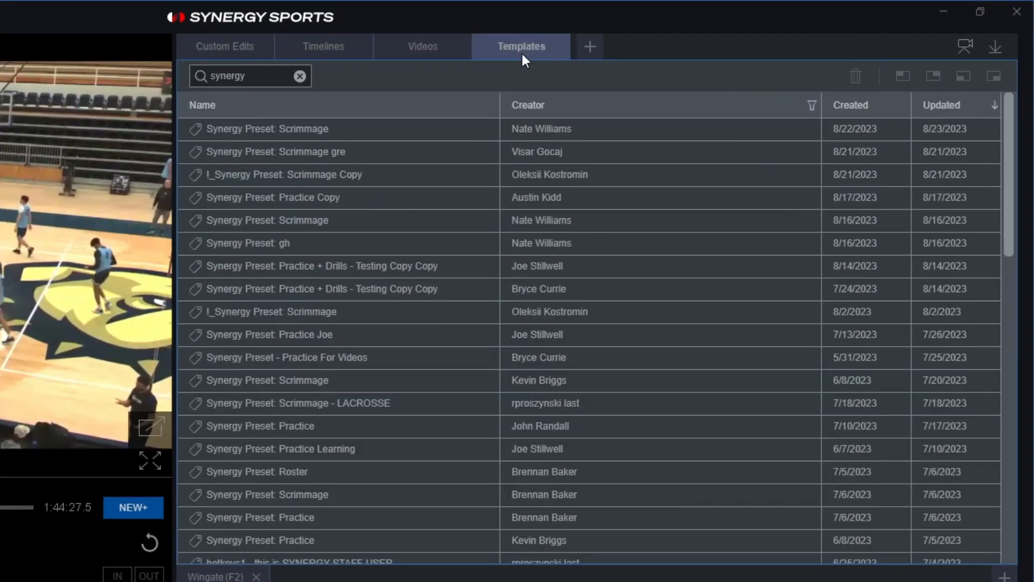
mouse_move(256, 91)
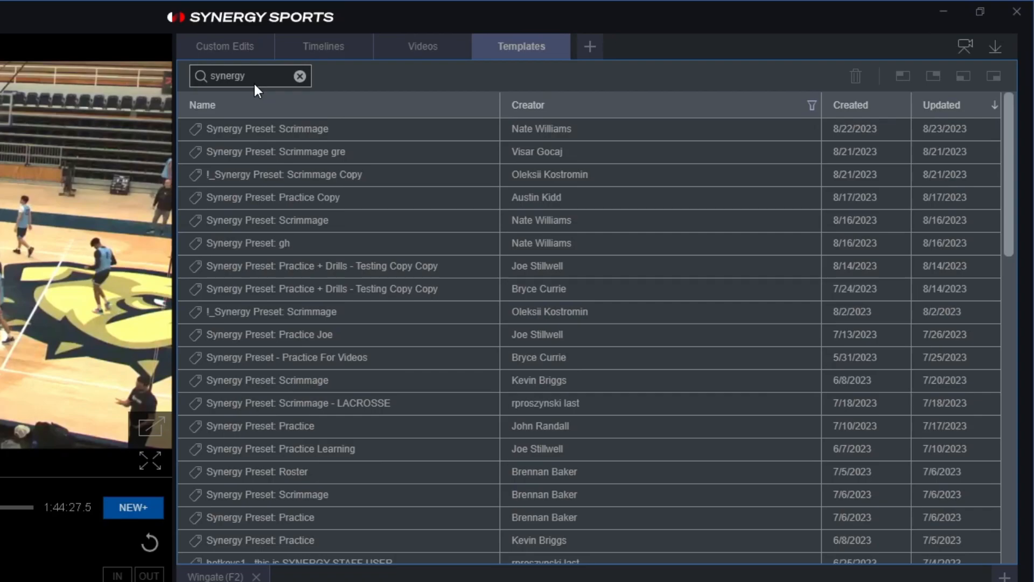
Select the top 'Synergy Preset: Scrimmage' template in the 'synergy' search results
left_click(267, 129)
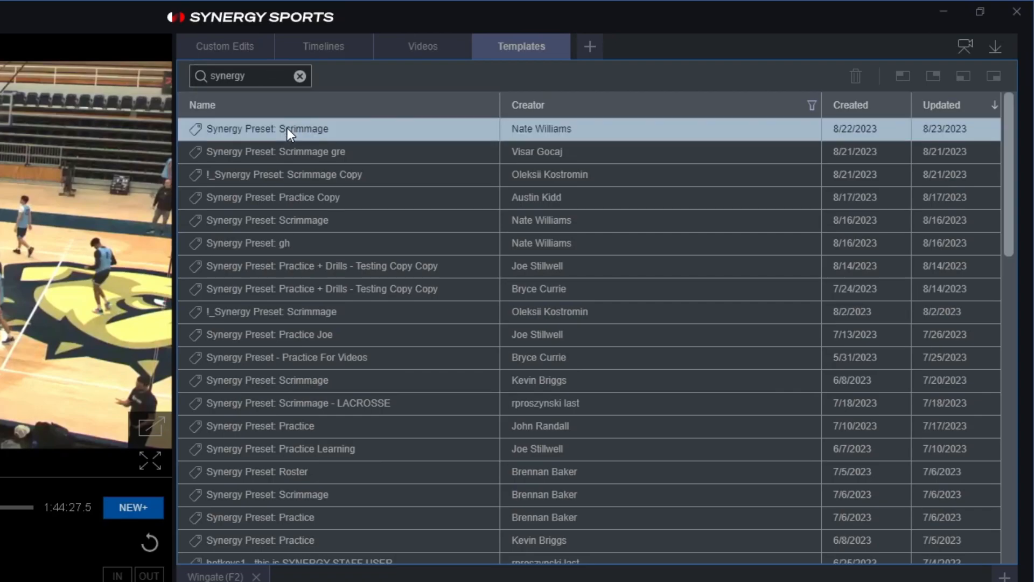